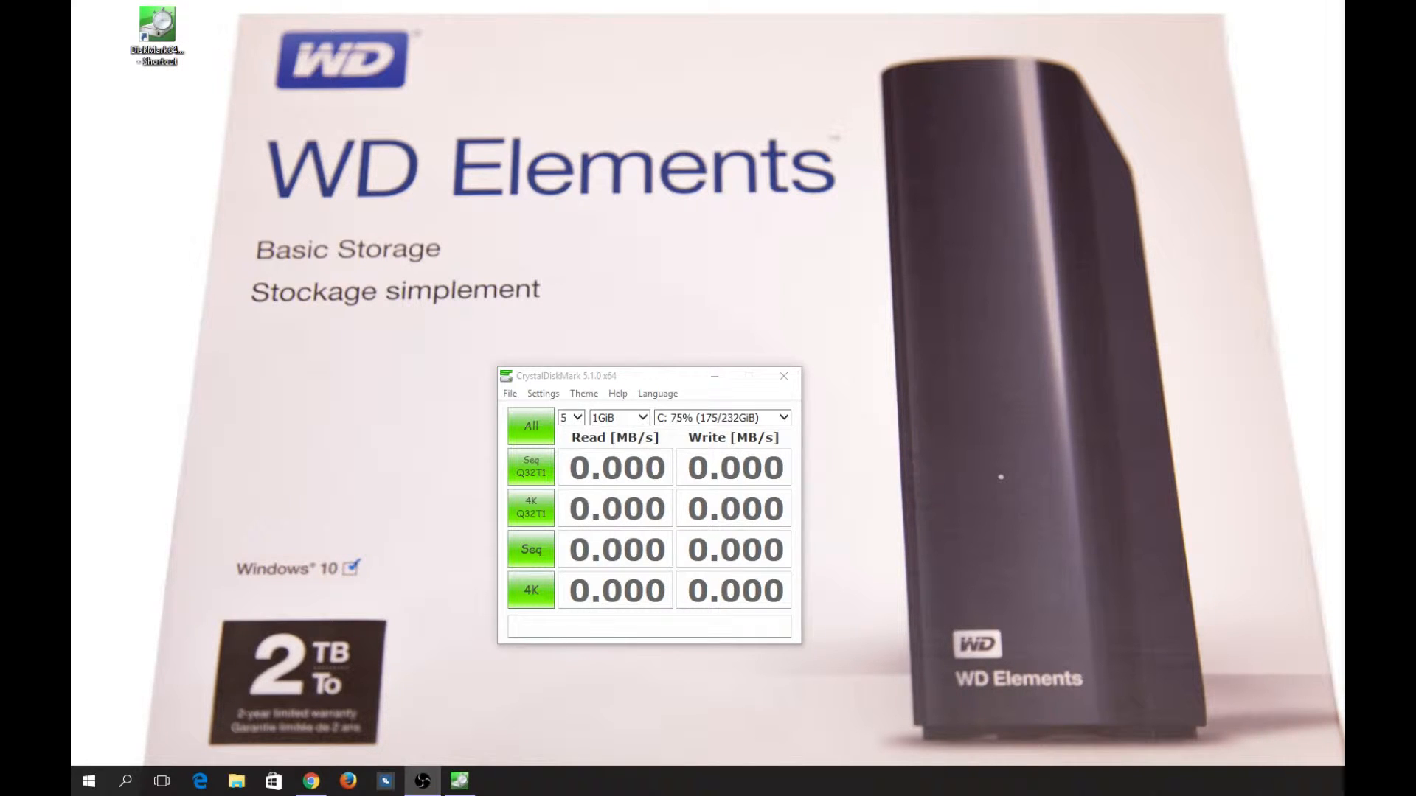
# Show the Help > About box for CrystalDiskMark 5.1.0 x64
pyautogui.click(618, 393)
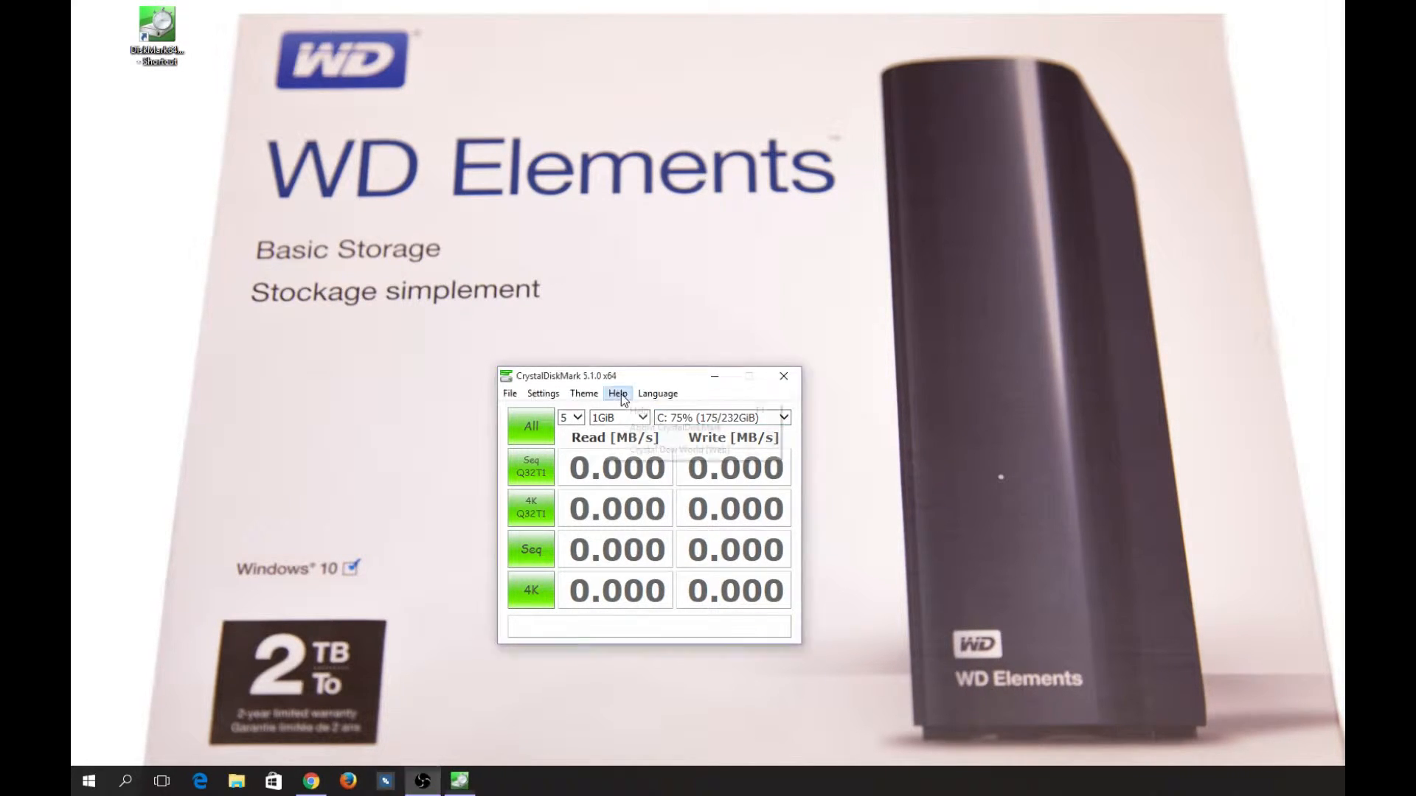
pyautogui.click(618, 393)
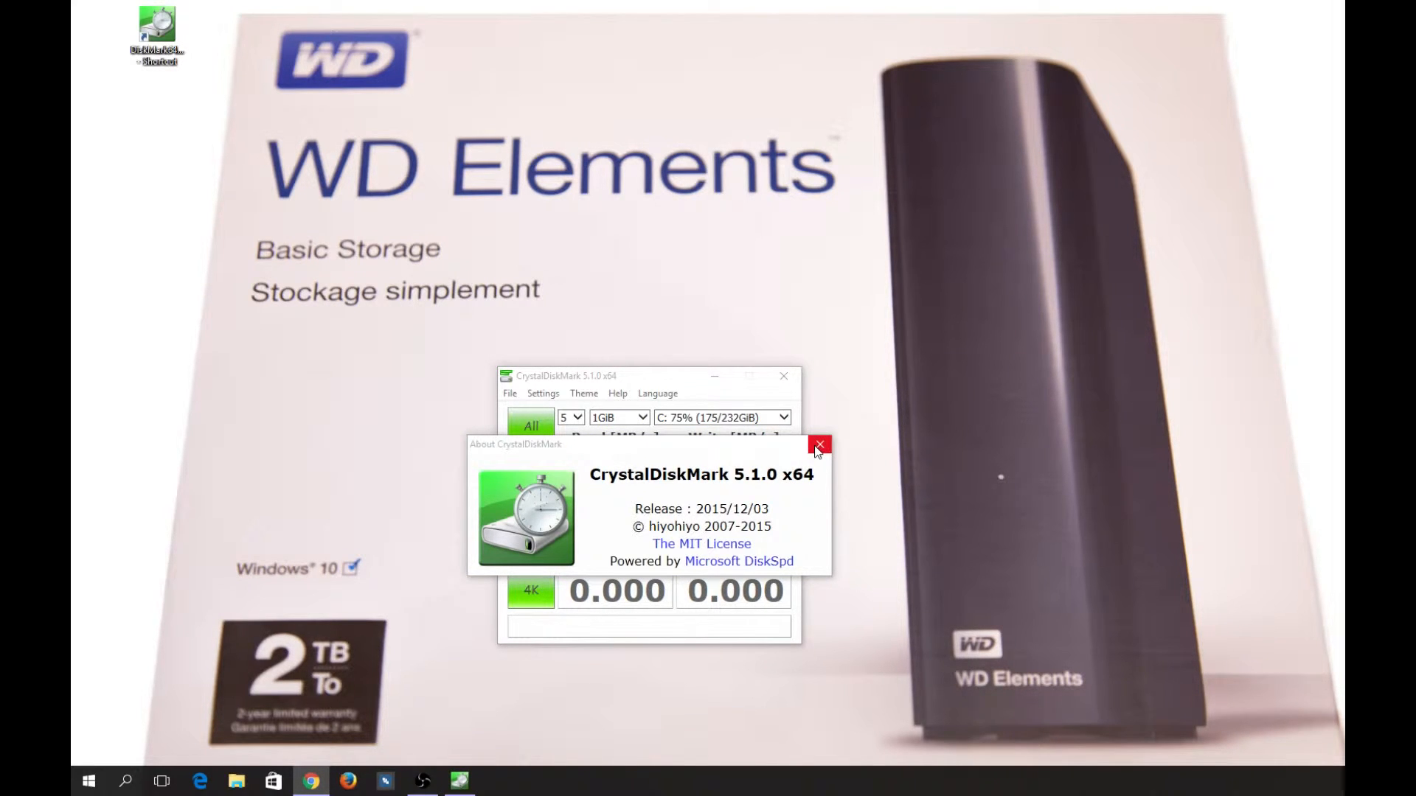
pyautogui.moveTo(817, 446)
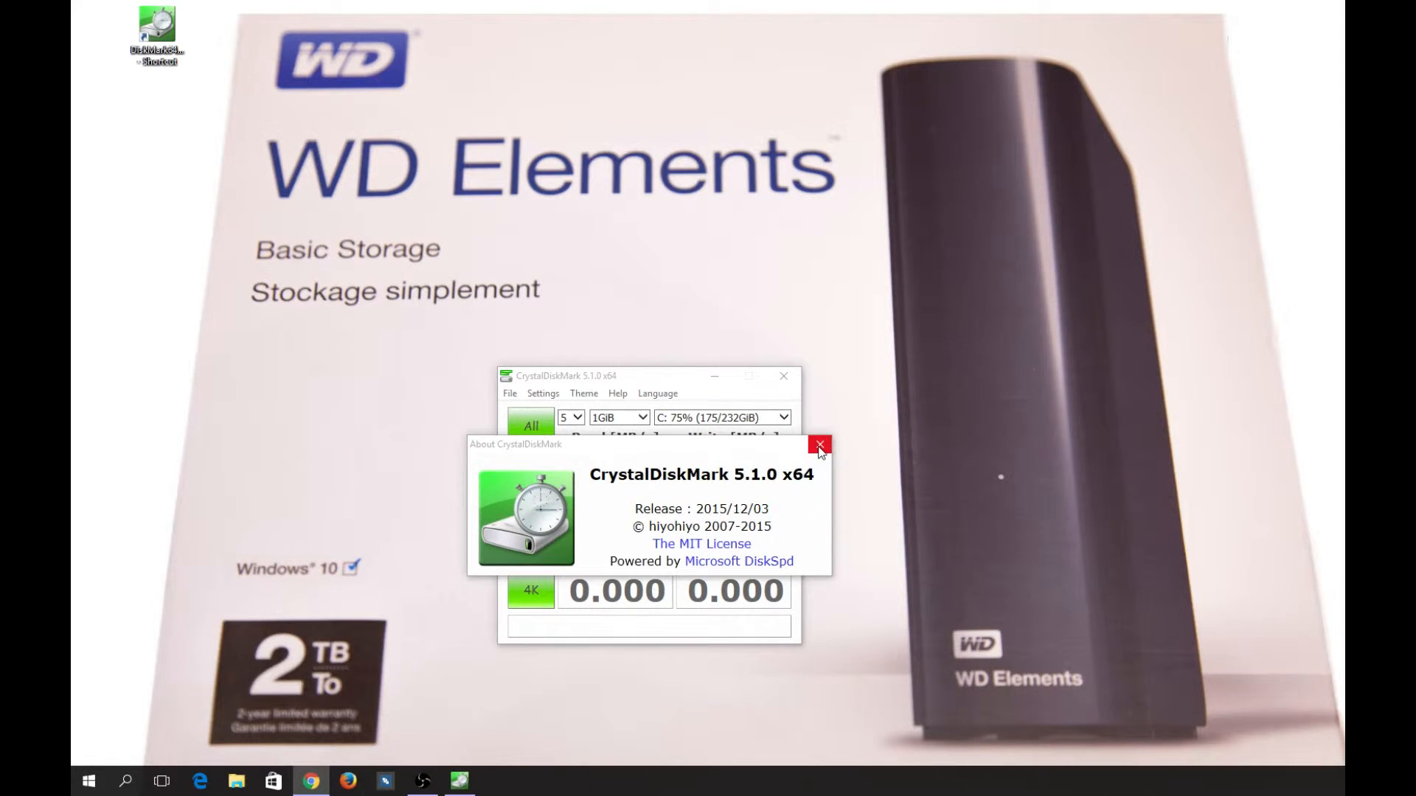
# Close the About box and select drive D: (0%, 1863 GiB) as the benchmark target
pyautogui.click(820, 446)
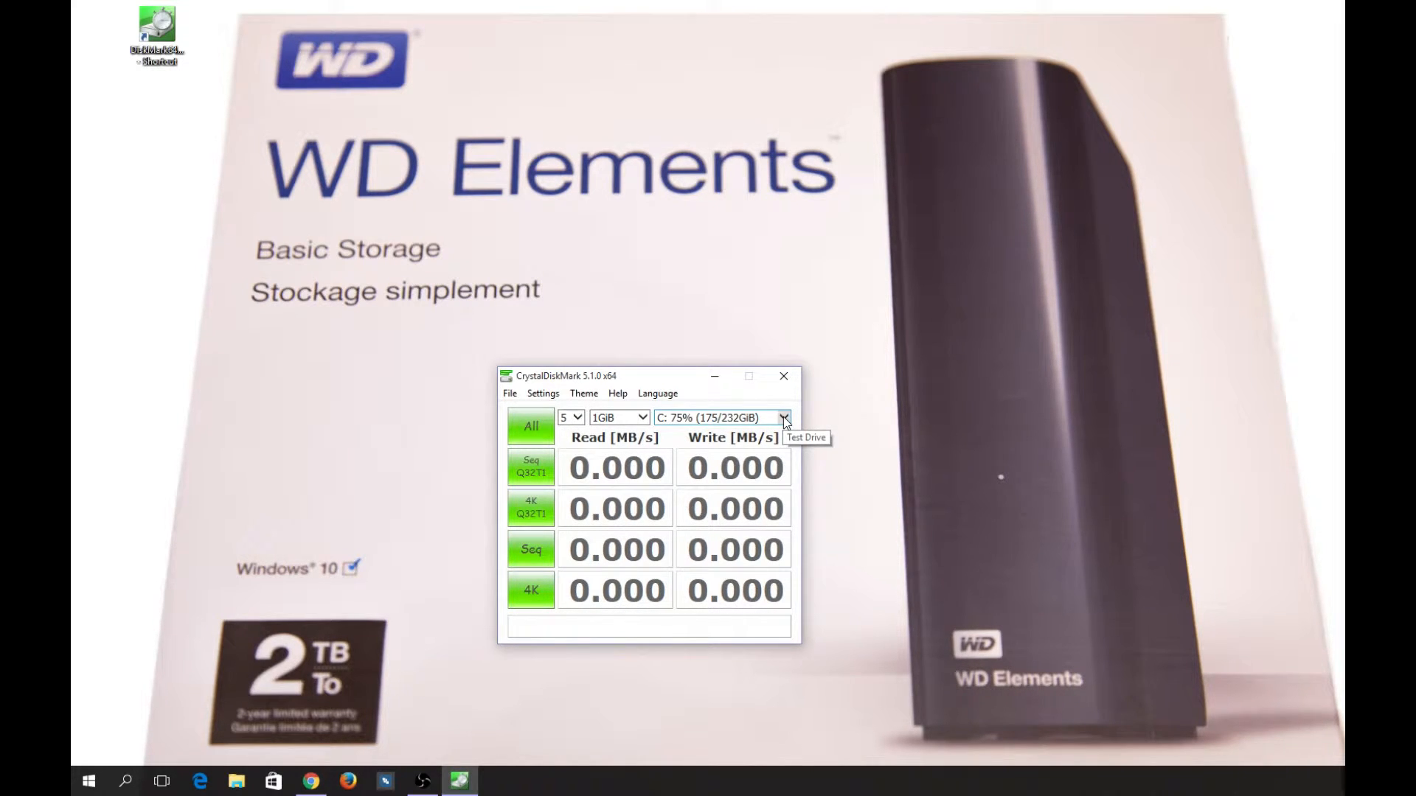
pyautogui.click(782, 417)
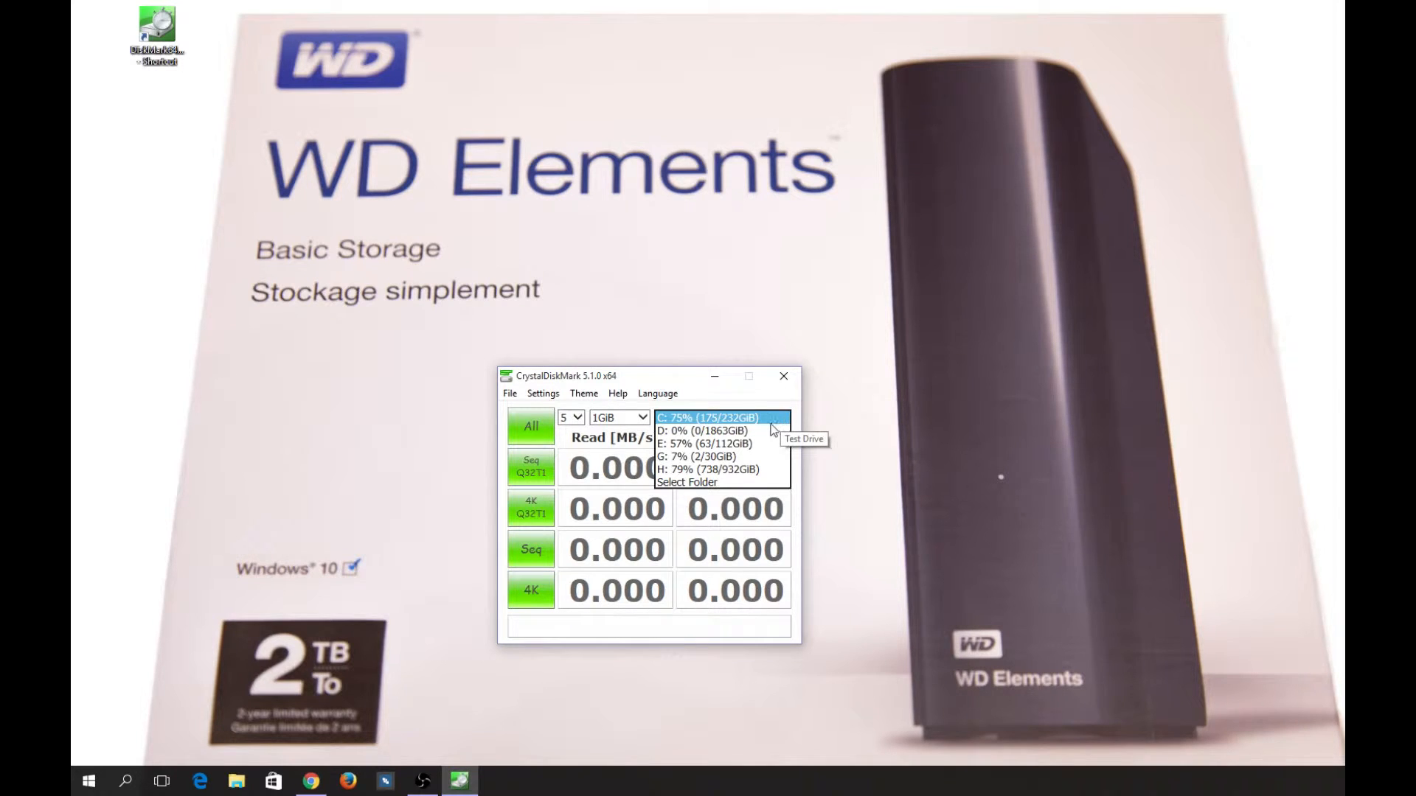
pyautogui.click(703, 431)
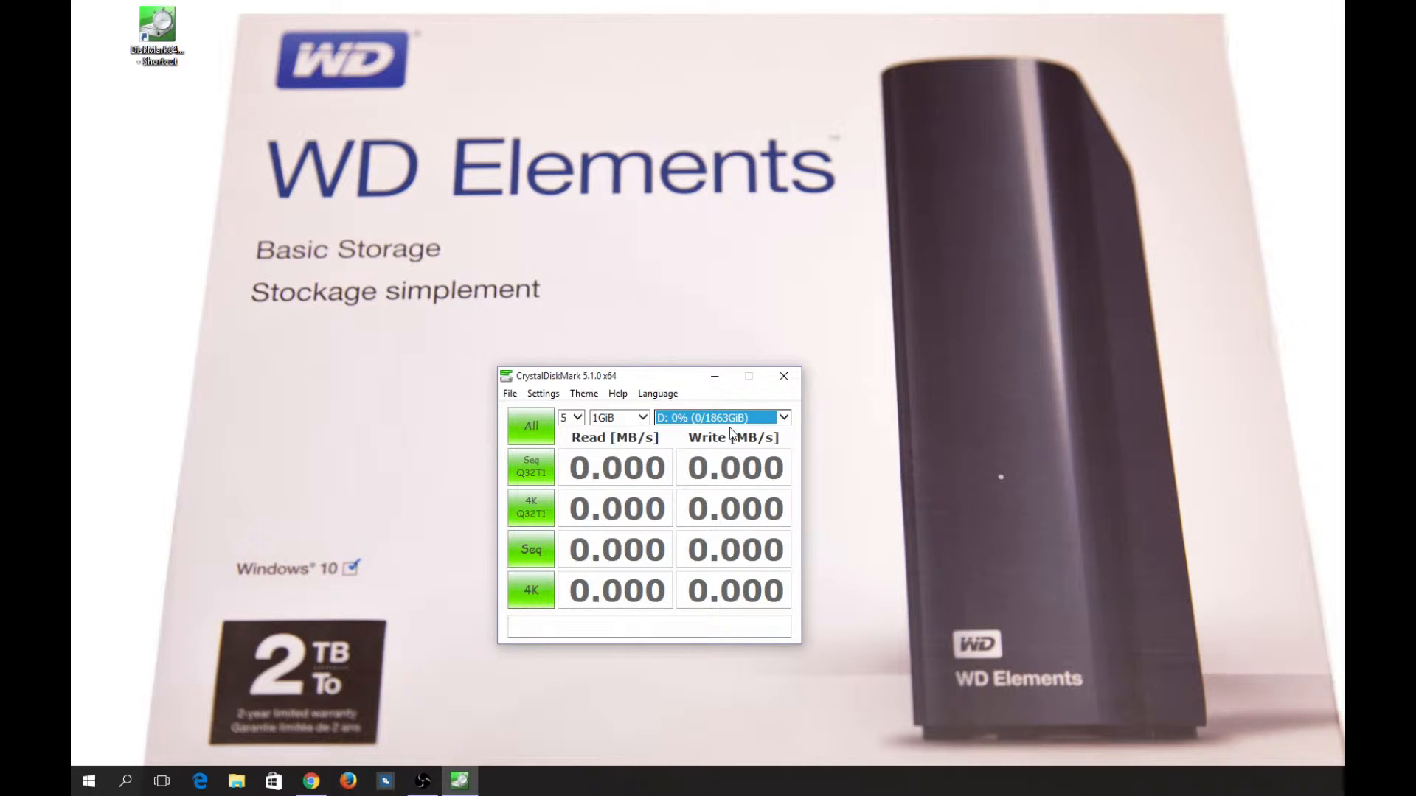
pyautogui.moveTo(777, 425)
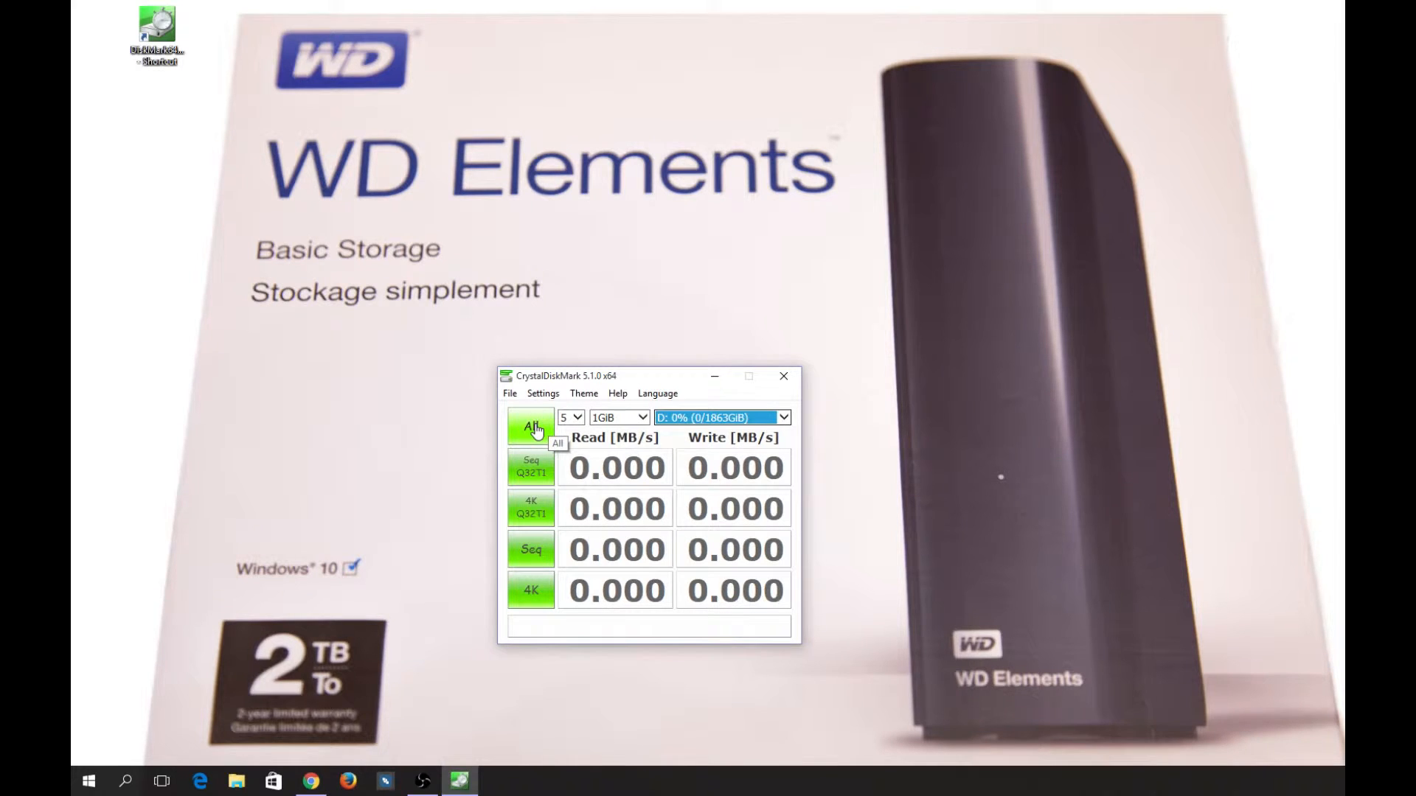
pyautogui.click(531, 426)
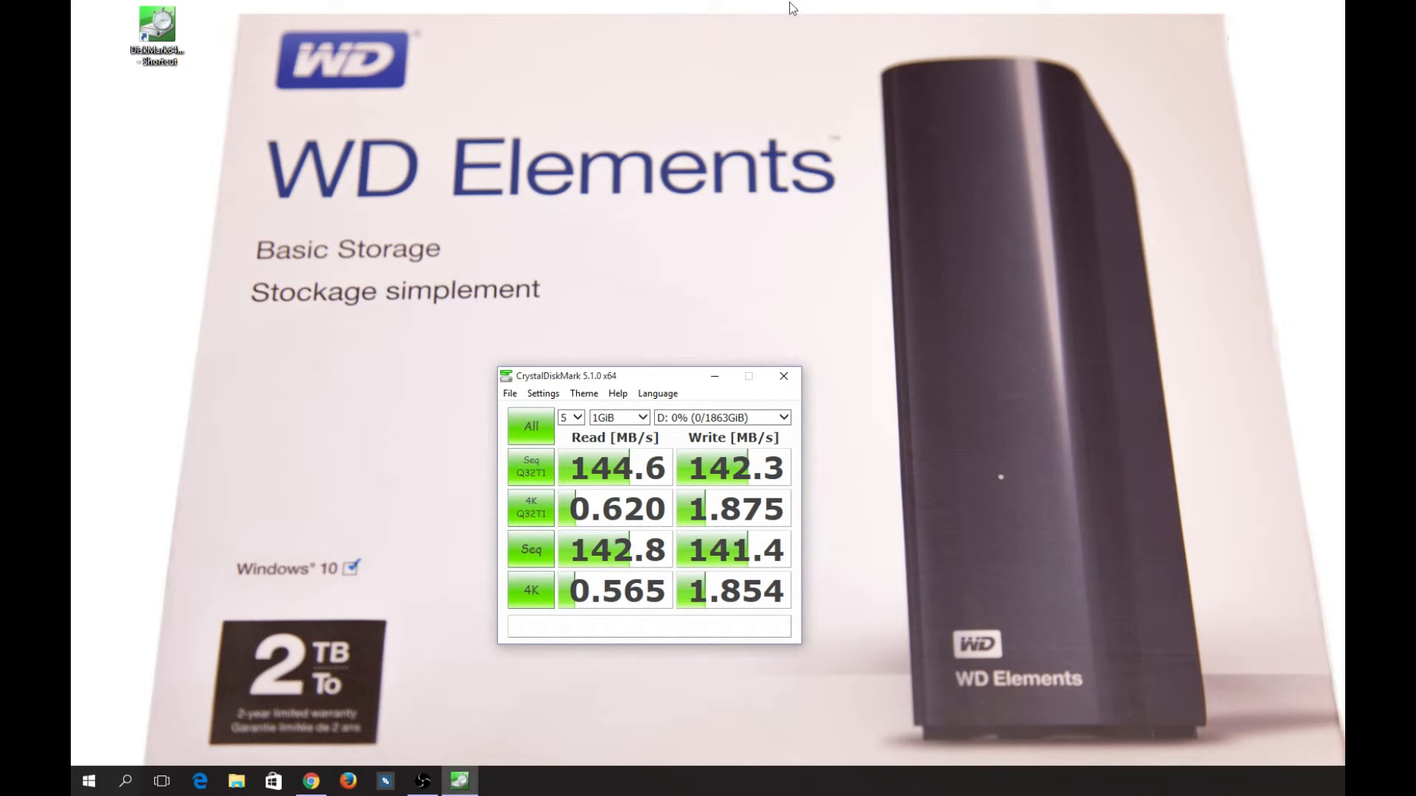
pyautogui.moveTo(651, 560)
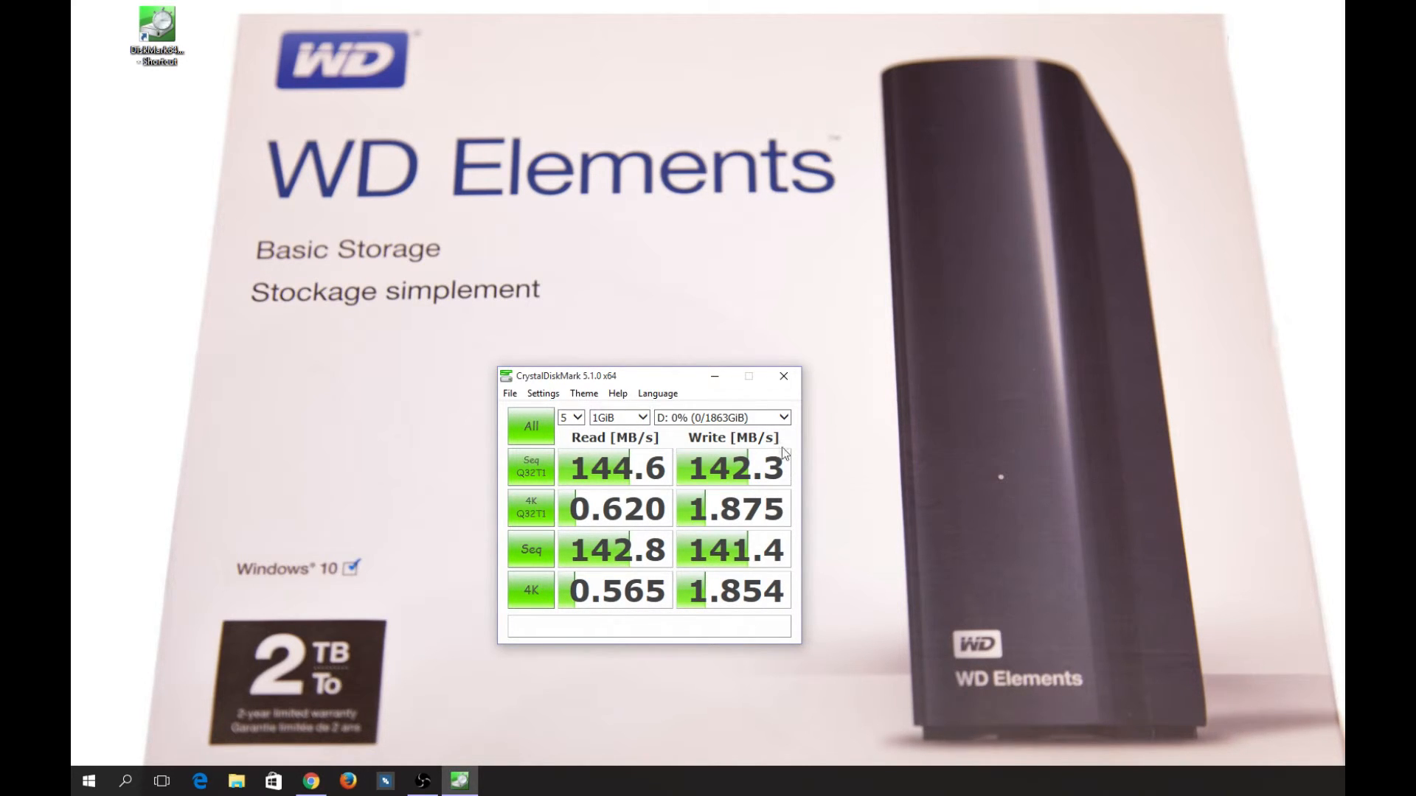
pyautogui.moveTo(932, 619)
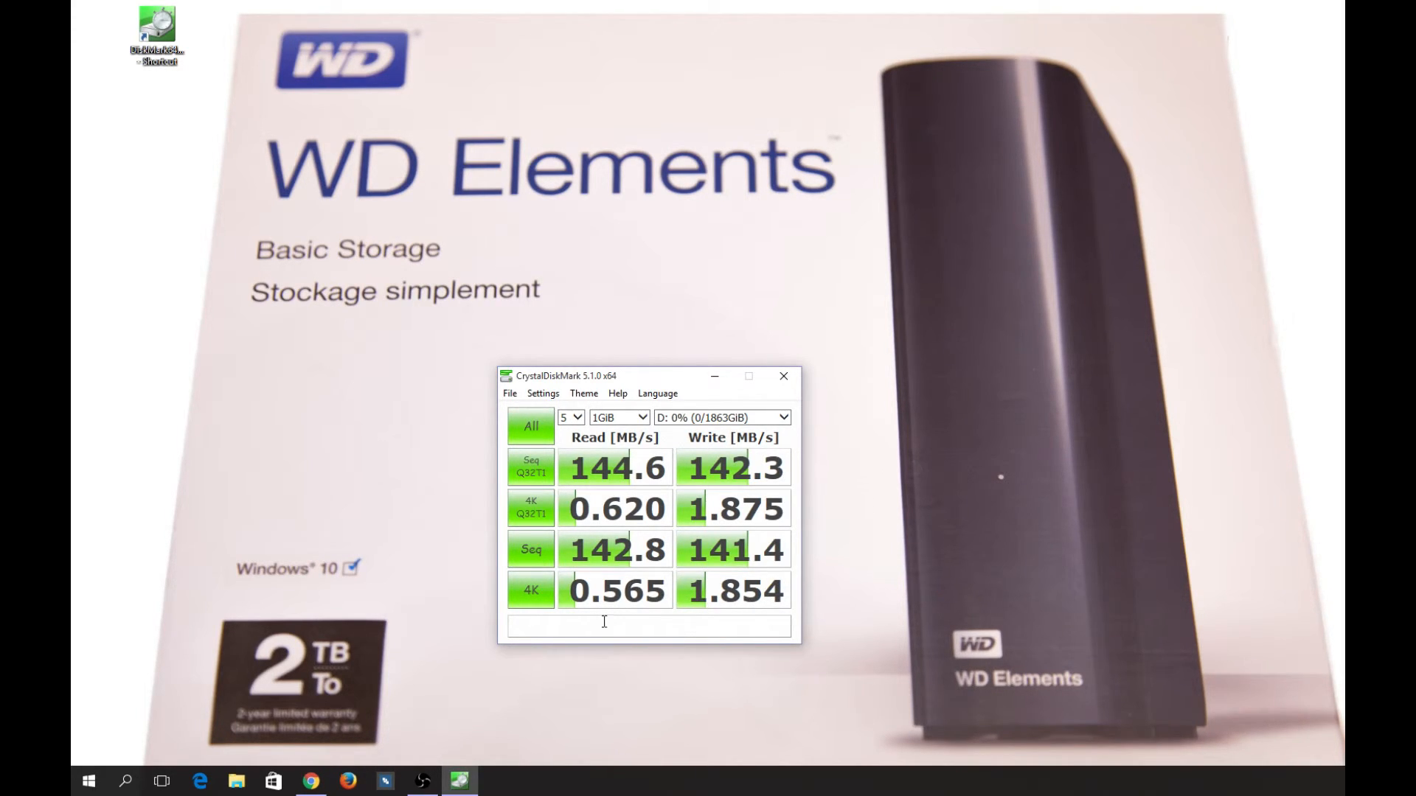
pyautogui.moveTo(632, 620)
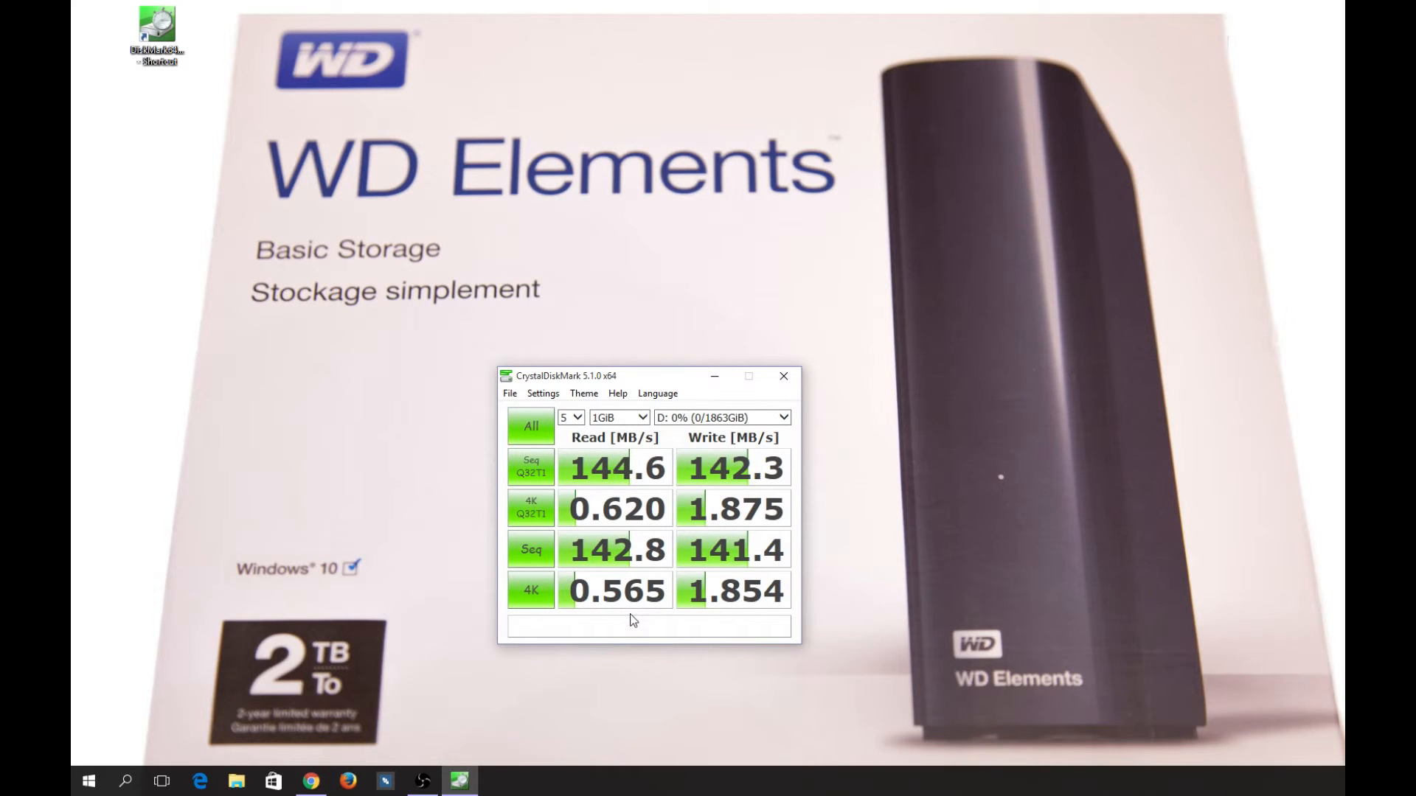
pyautogui.moveTo(619, 601)
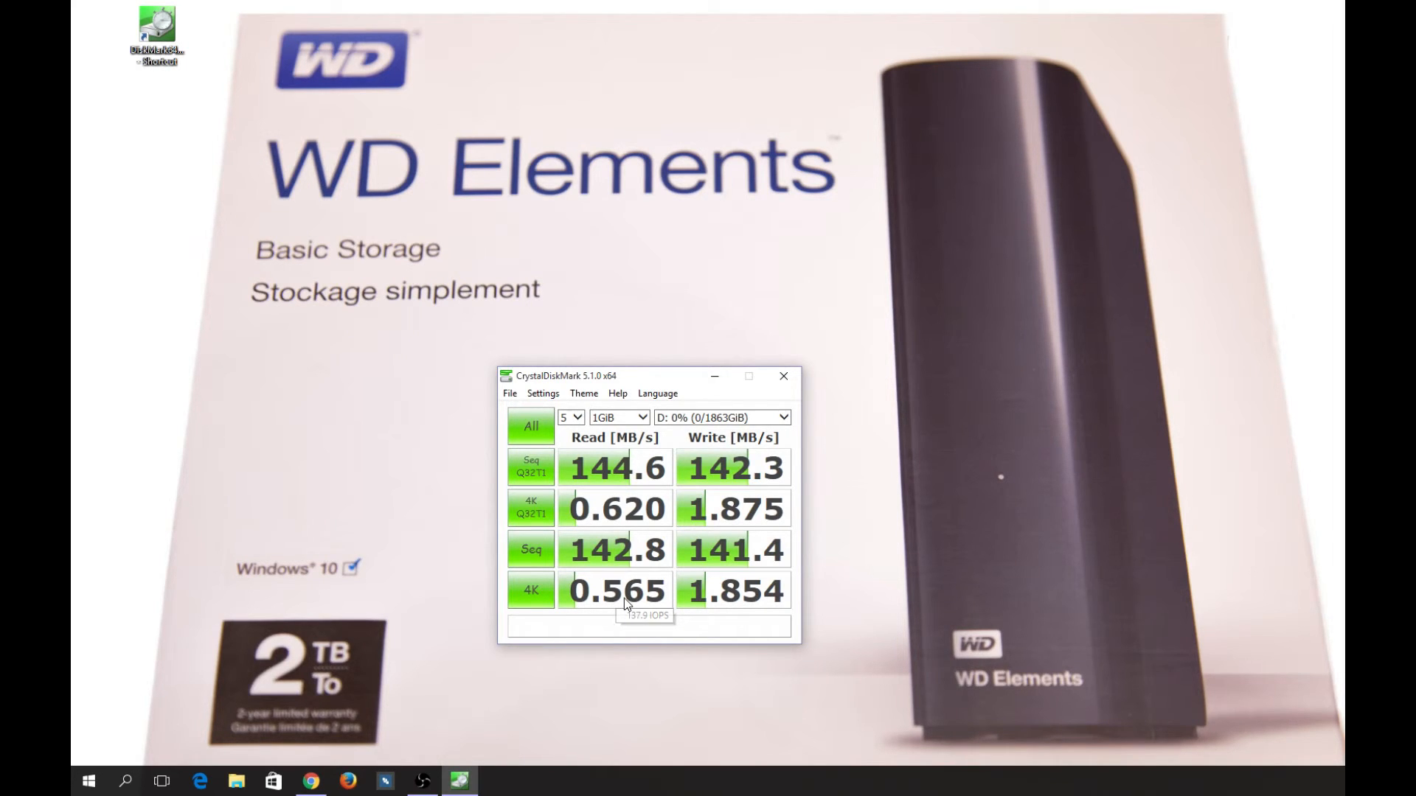
pyautogui.moveTo(627, 603)
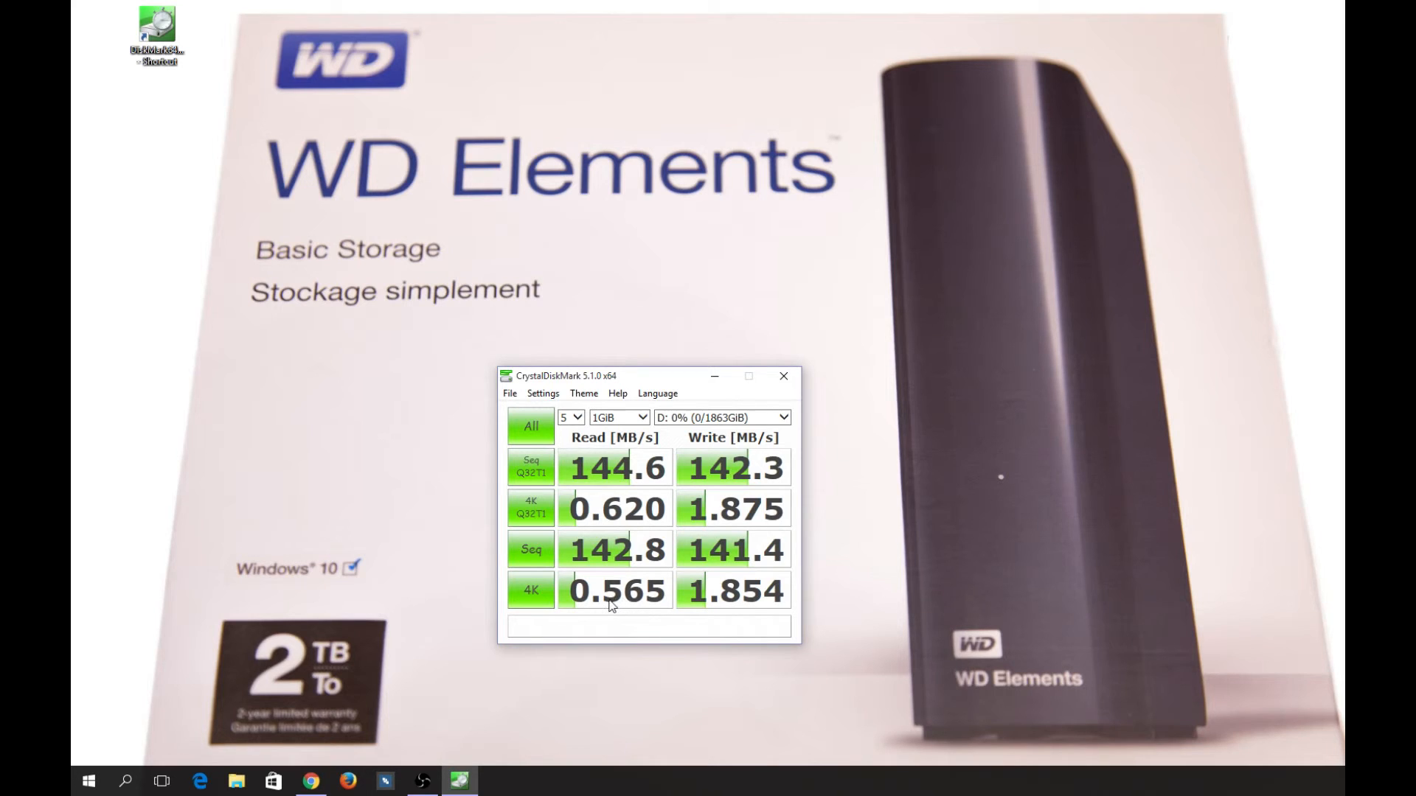
pyautogui.moveTo(630, 594)
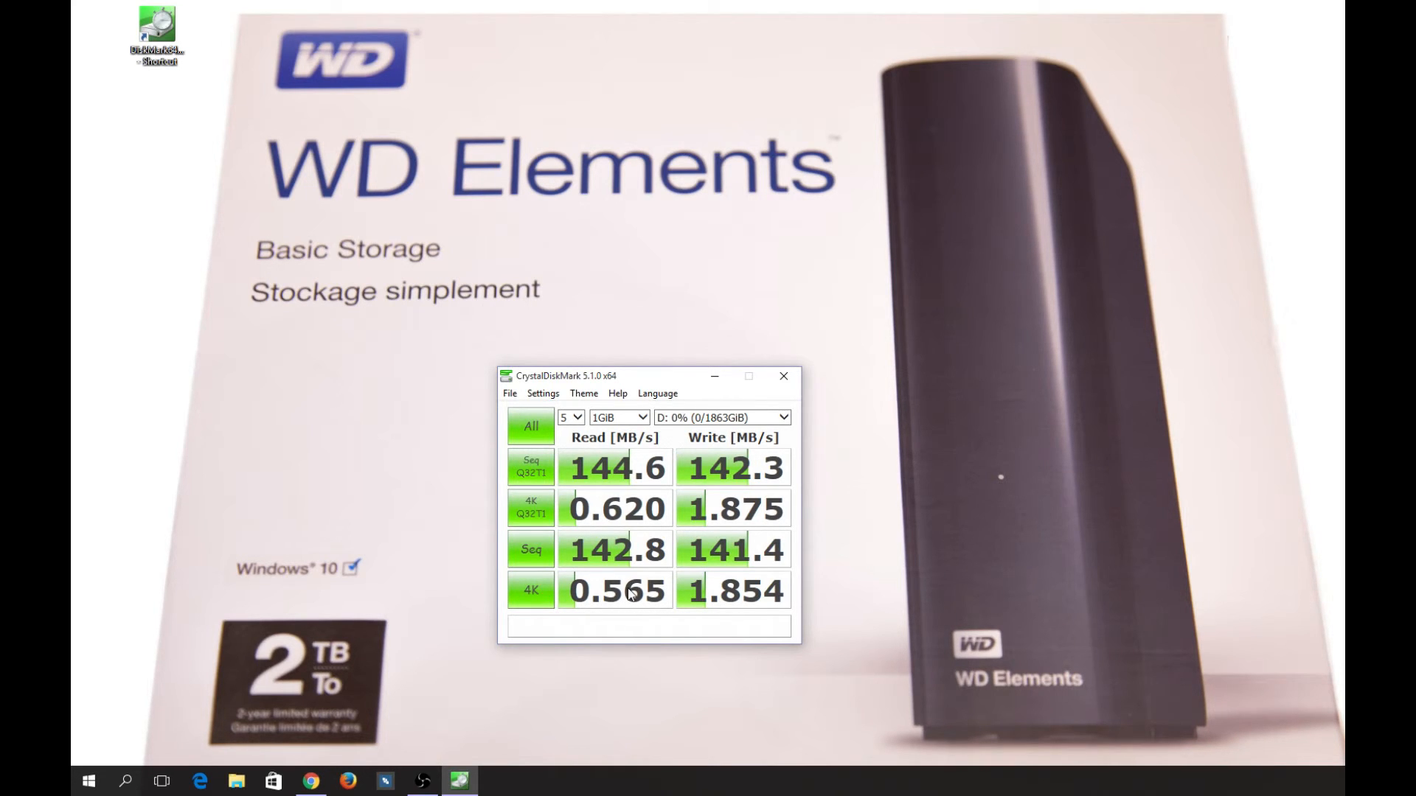
pyautogui.moveTo(630, 495)
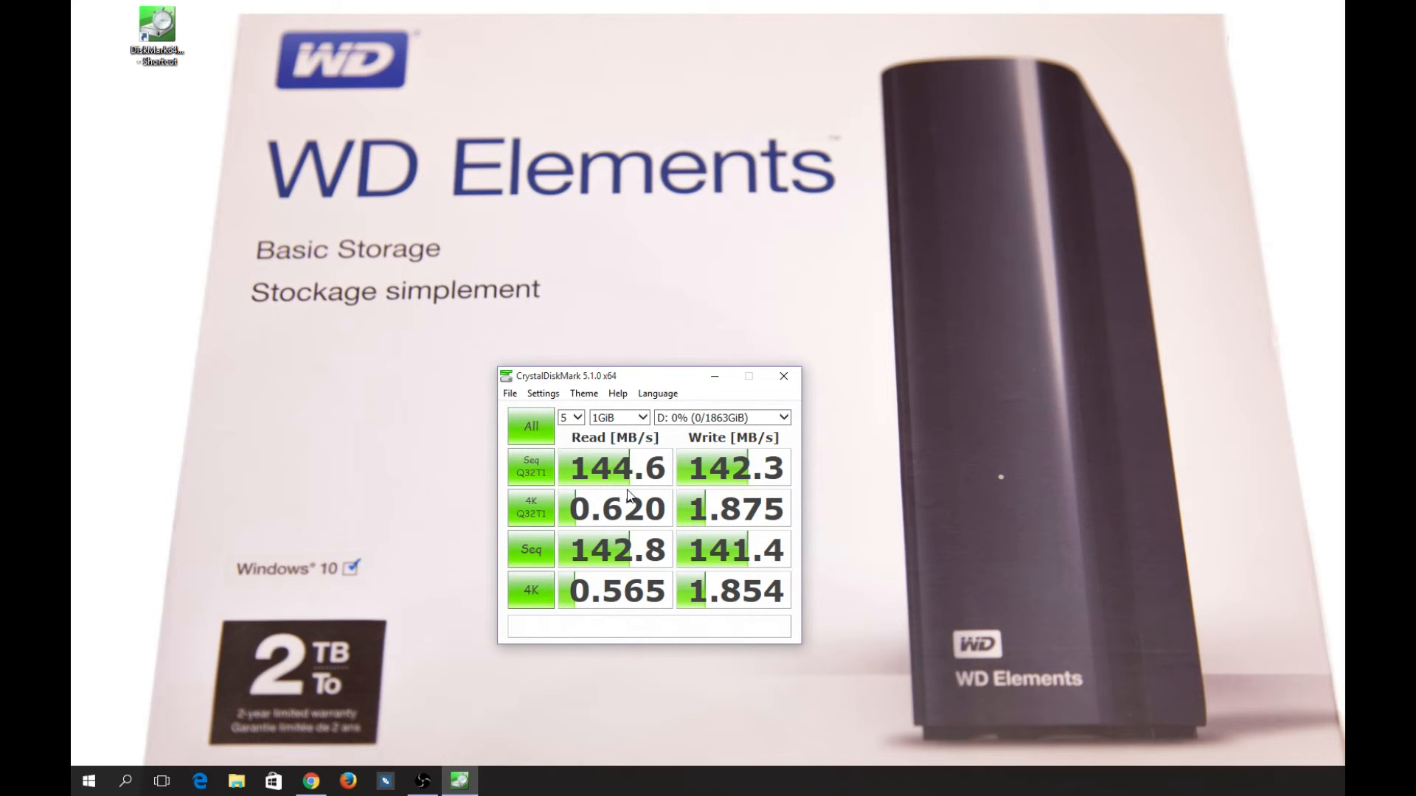
pyautogui.moveTo(633, 480)
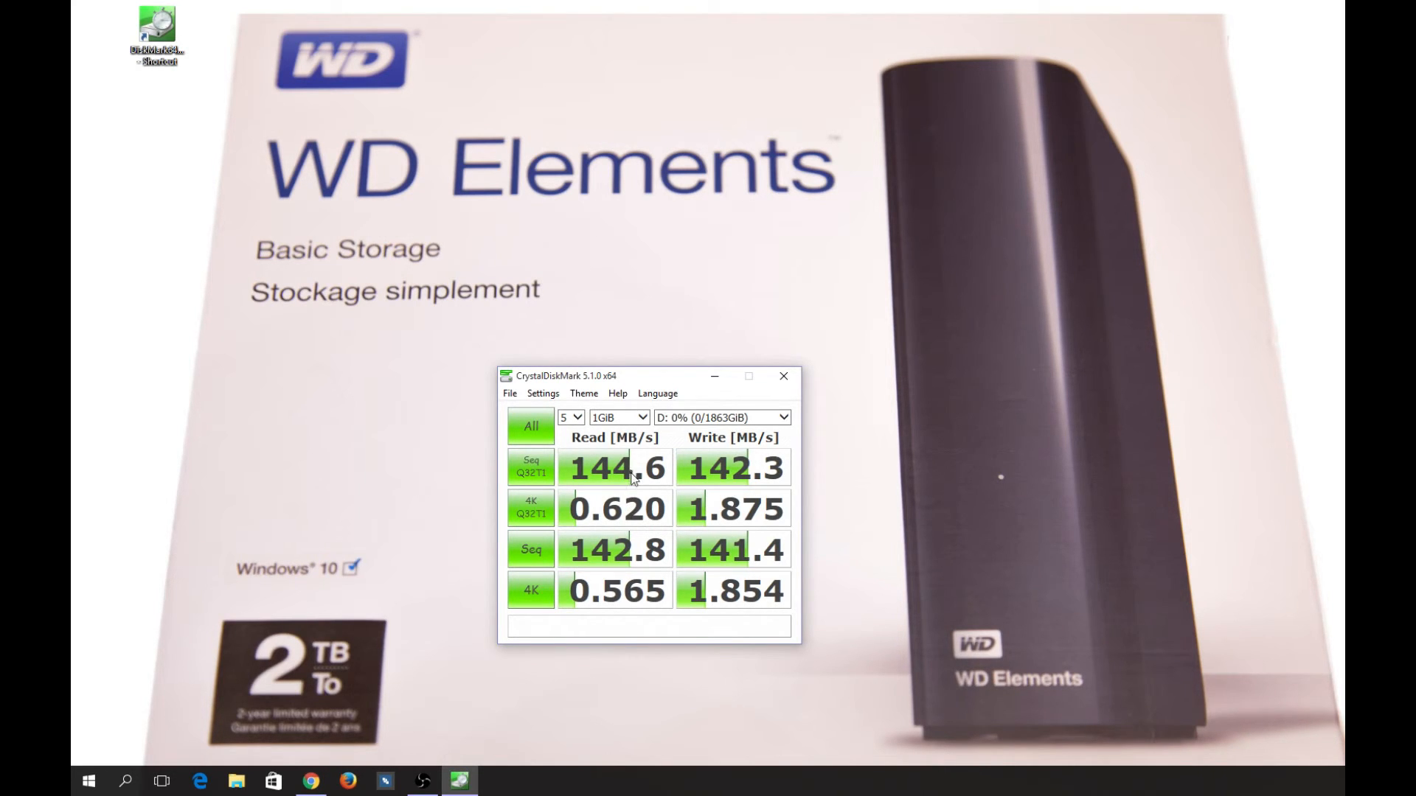